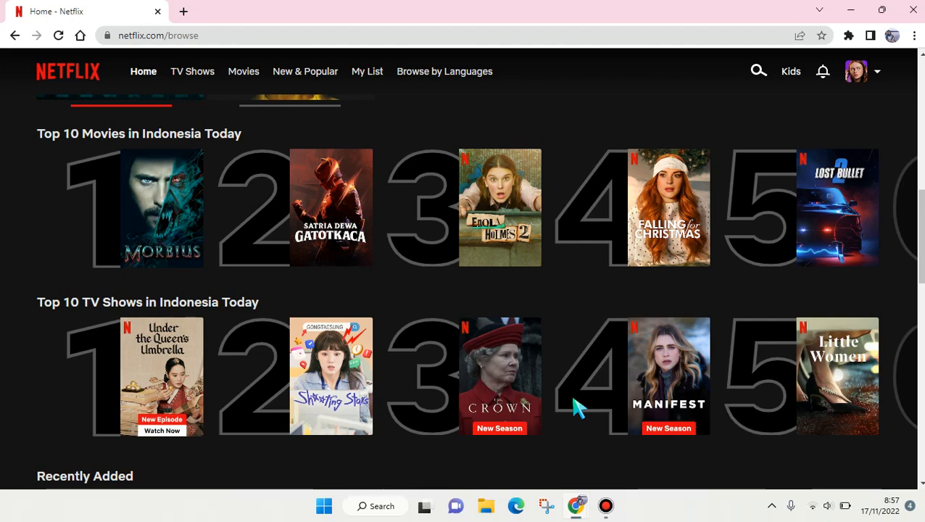
pyautogui.moveTo(873, 93)
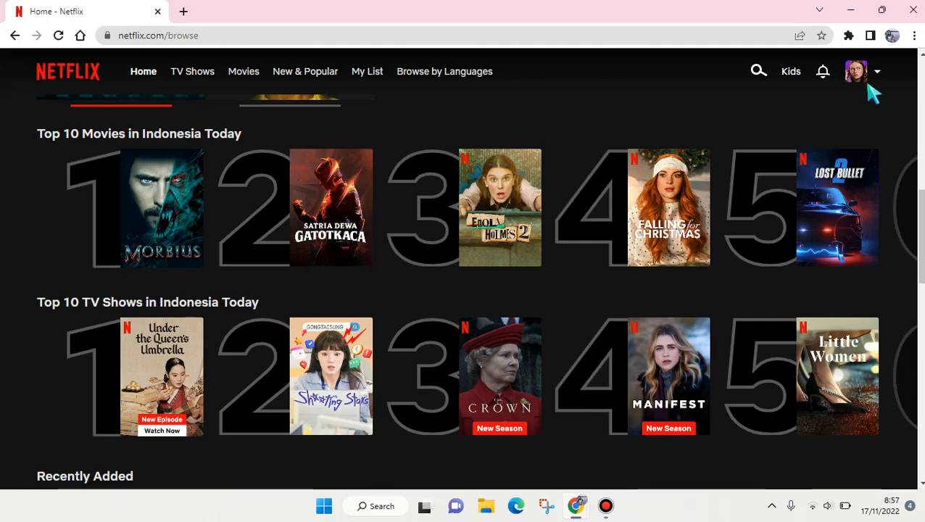
# - Choose Account from the profile avatar menu on the browse home page
pyautogui.click(855, 71)
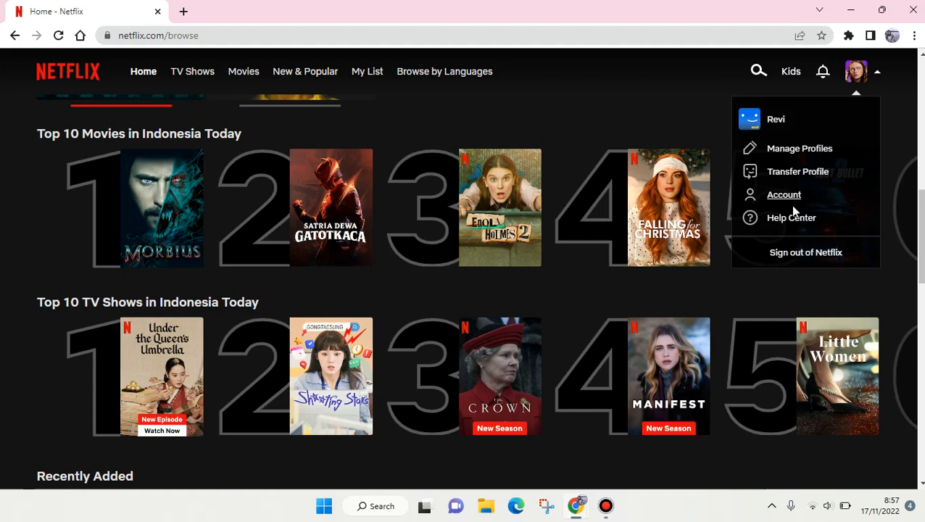
pyautogui.click(783, 195)
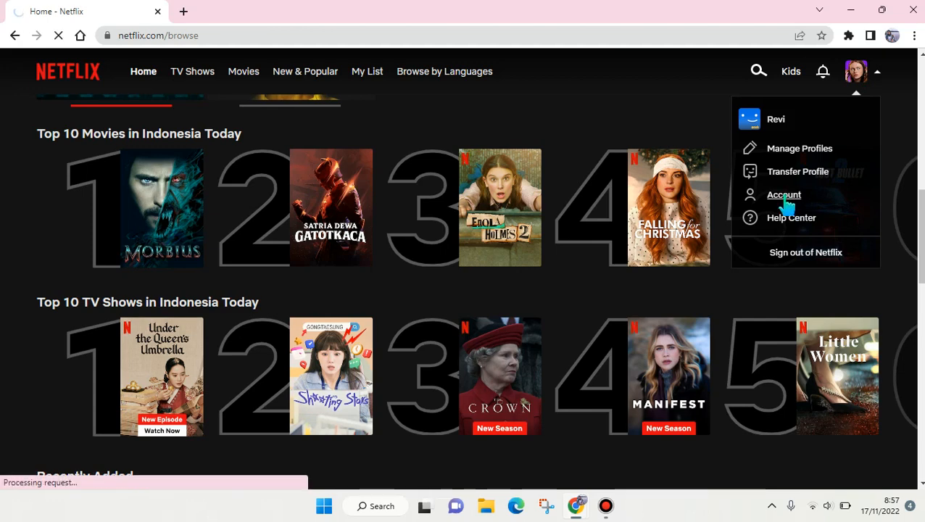
# - Follow the 'Turn off profile transfers' link in the account Settings section
pyautogui.click(783, 194)
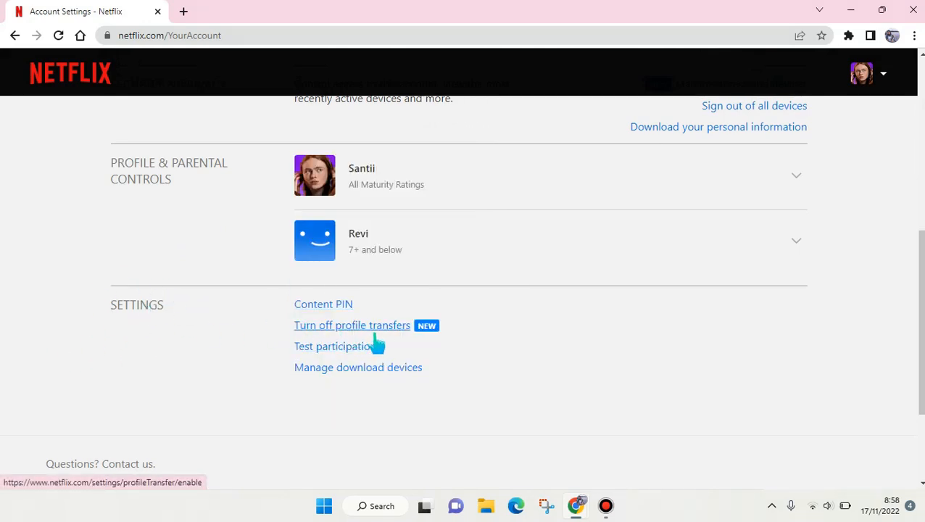
pyautogui.moveTo(385, 343)
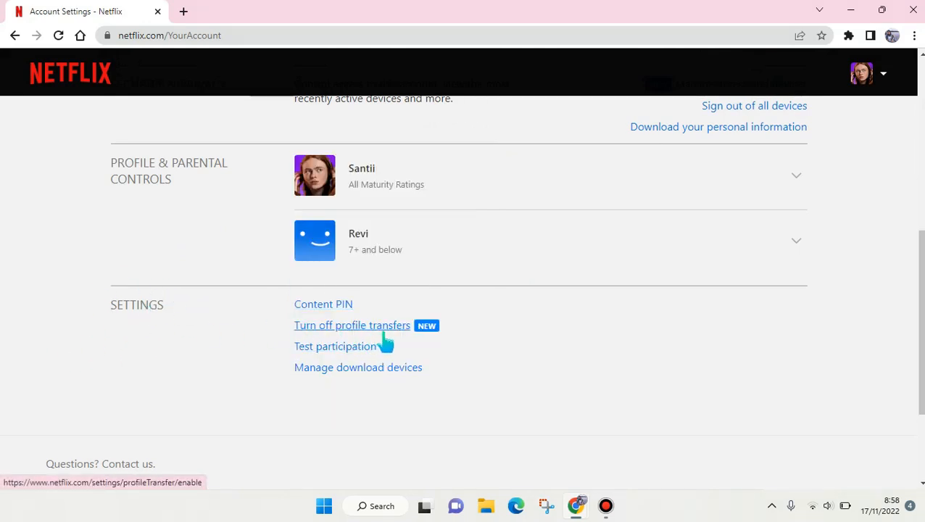
pyautogui.click(351, 325)
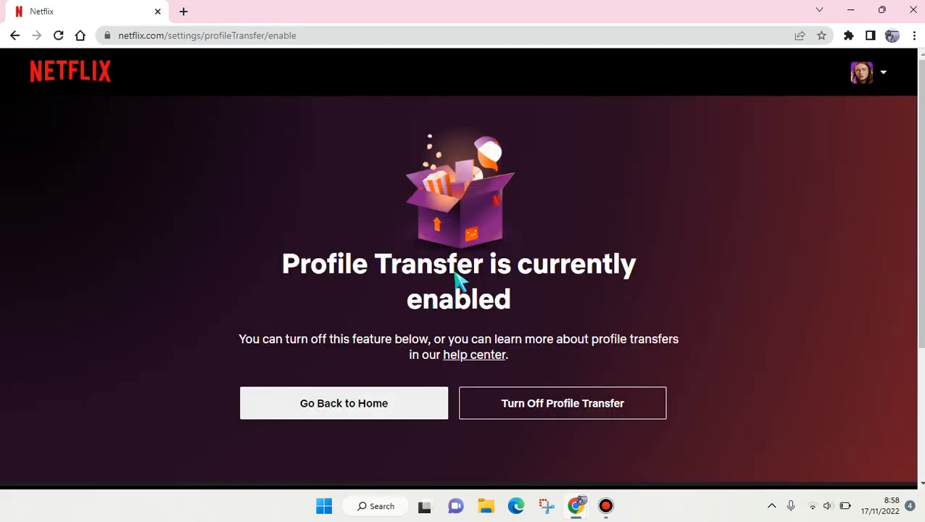
pyautogui.moveTo(506, 316)
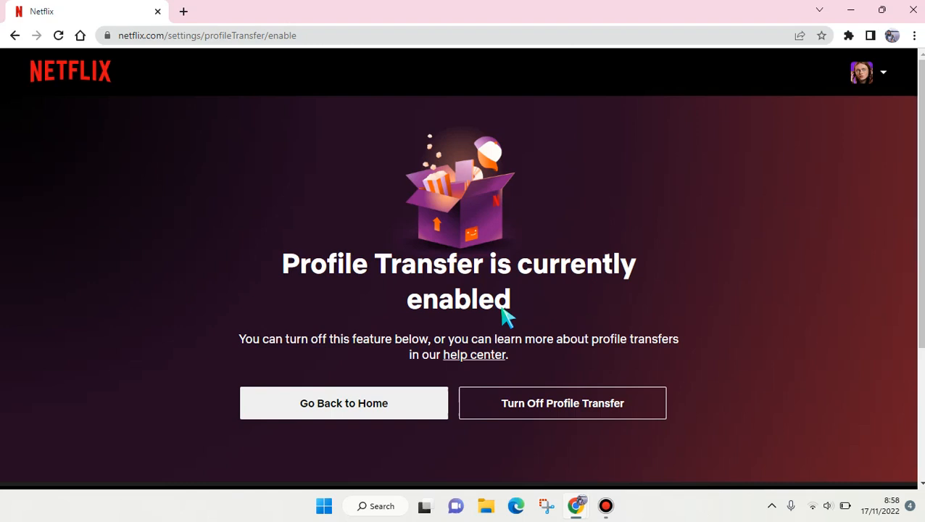
pyautogui.moveTo(457, 354)
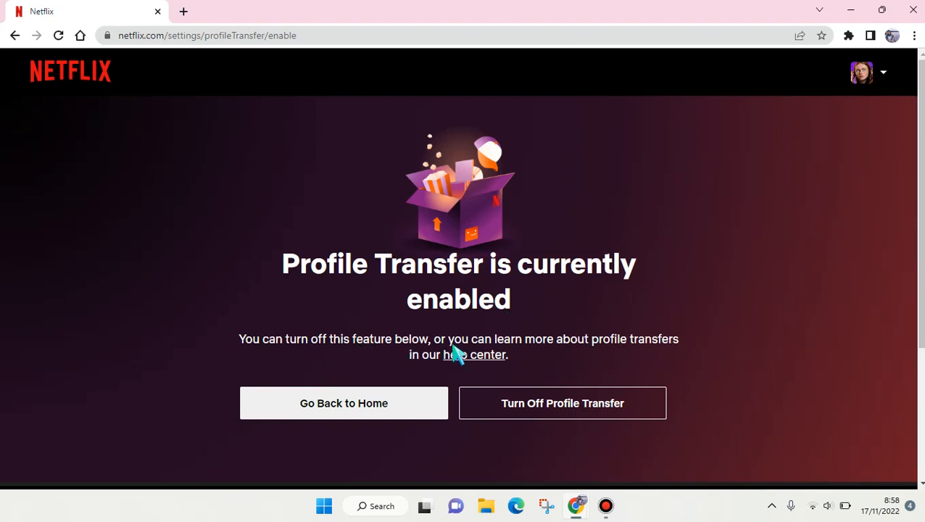
pyautogui.moveTo(644, 364)
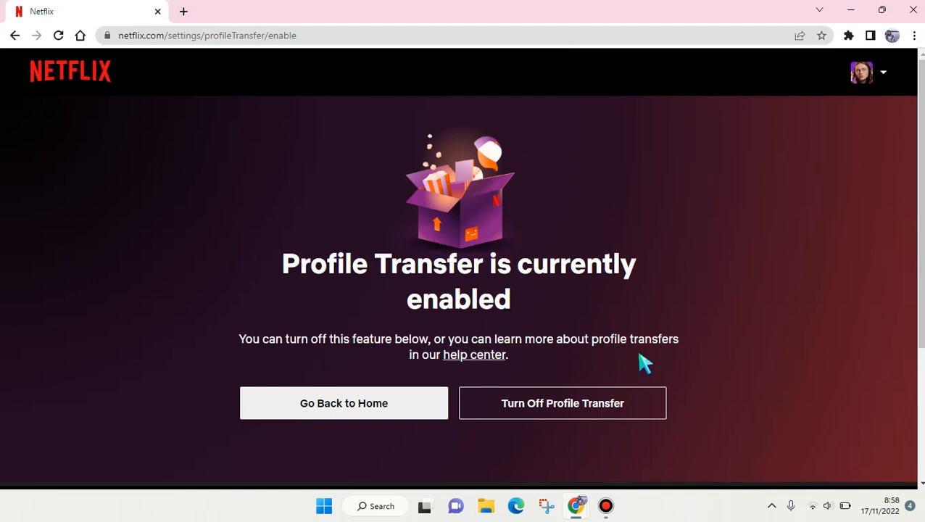
pyautogui.moveTo(559, 384)
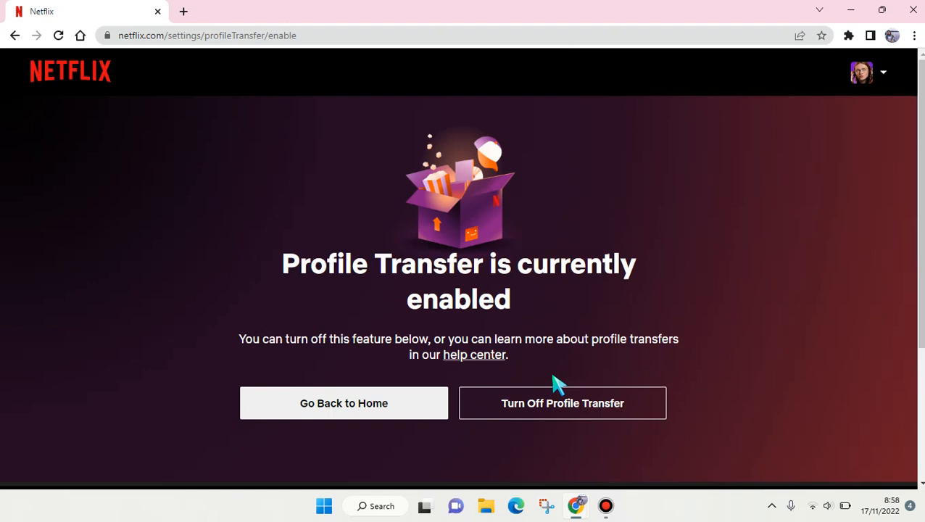
pyautogui.moveTo(496, 427)
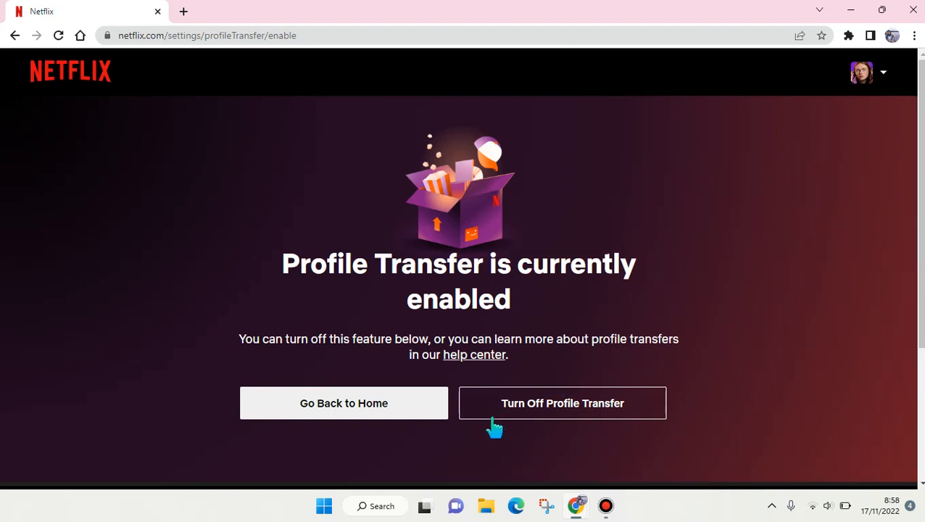
# - Request turning off Profile Transfer with the 'Turn Off Profile Transfer' button
pyautogui.click(562, 404)
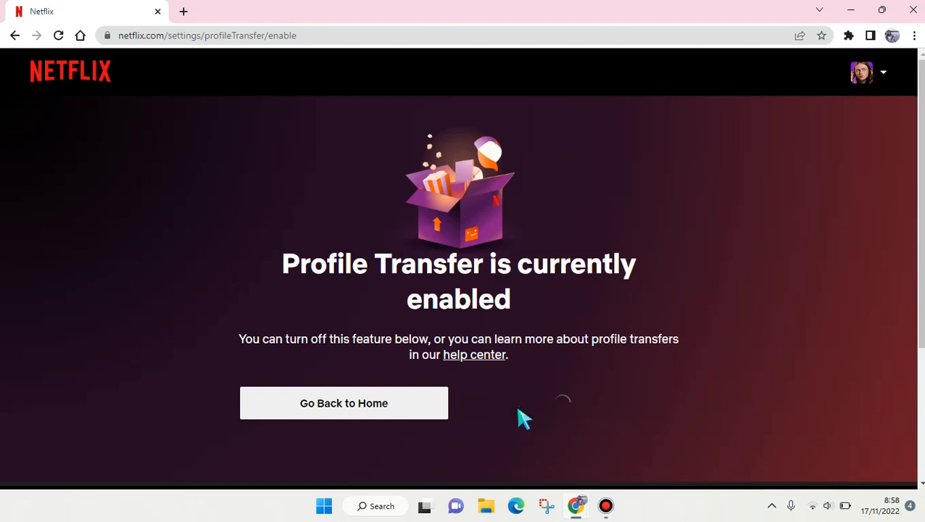
# - Confirm the turn-off and reveal the 'Turn on profile transfers' link in Settings
pyautogui.click(343, 403)
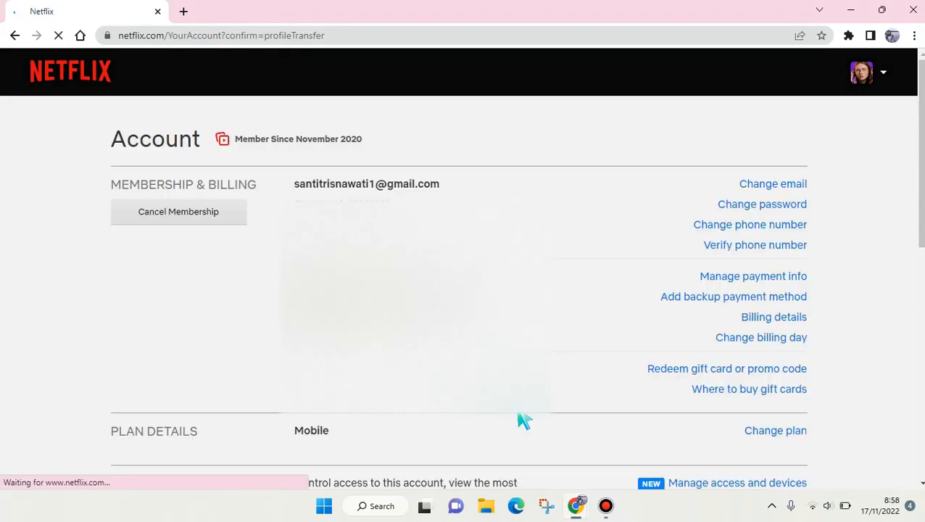
pyautogui.scroll(-3)
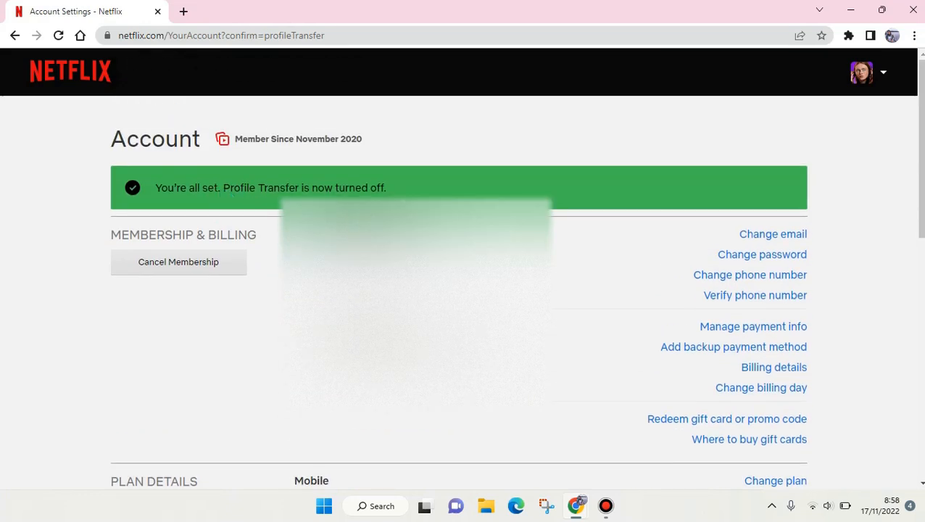
pyautogui.scroll(-3)
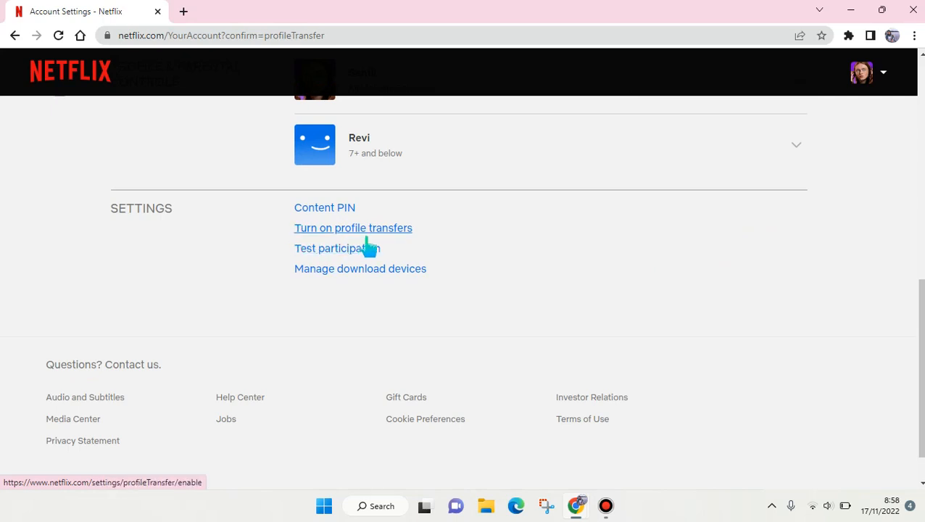
pyautogui.moveTo(337, 248)
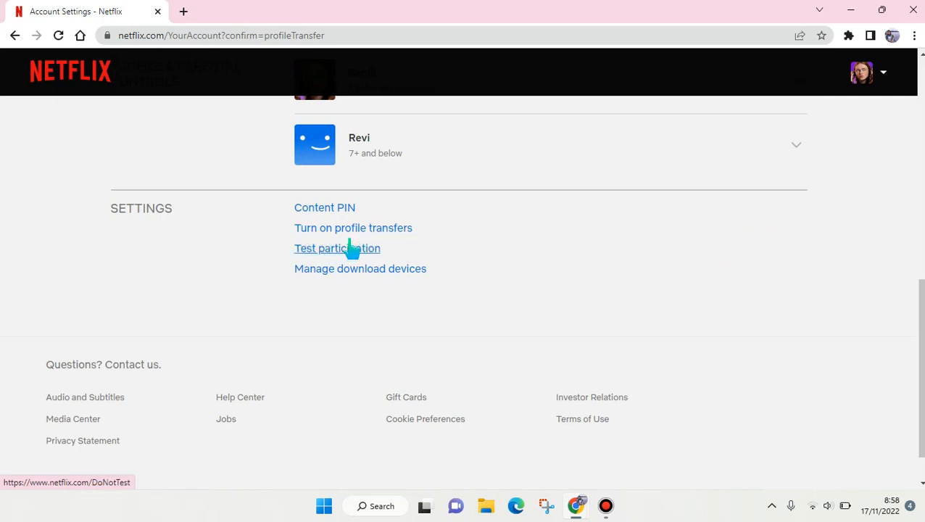
pyautogui.moveTo(716, 232)
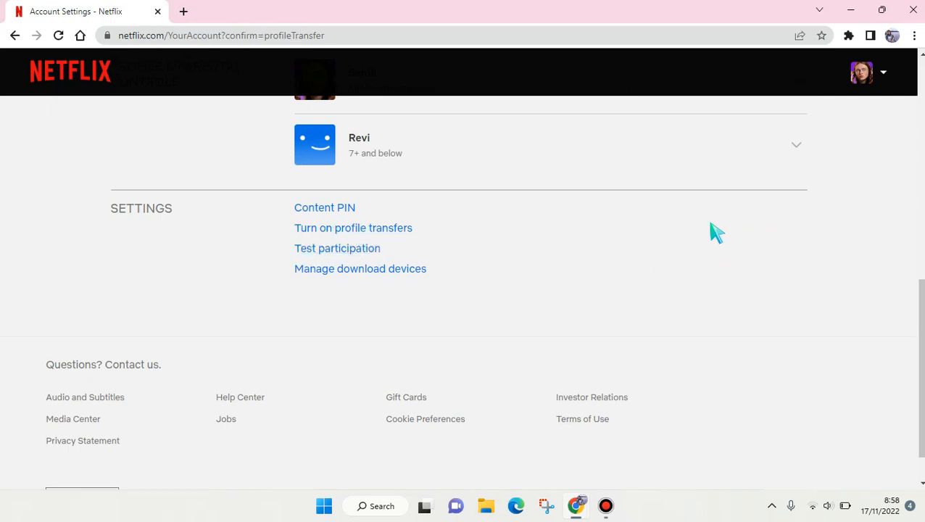